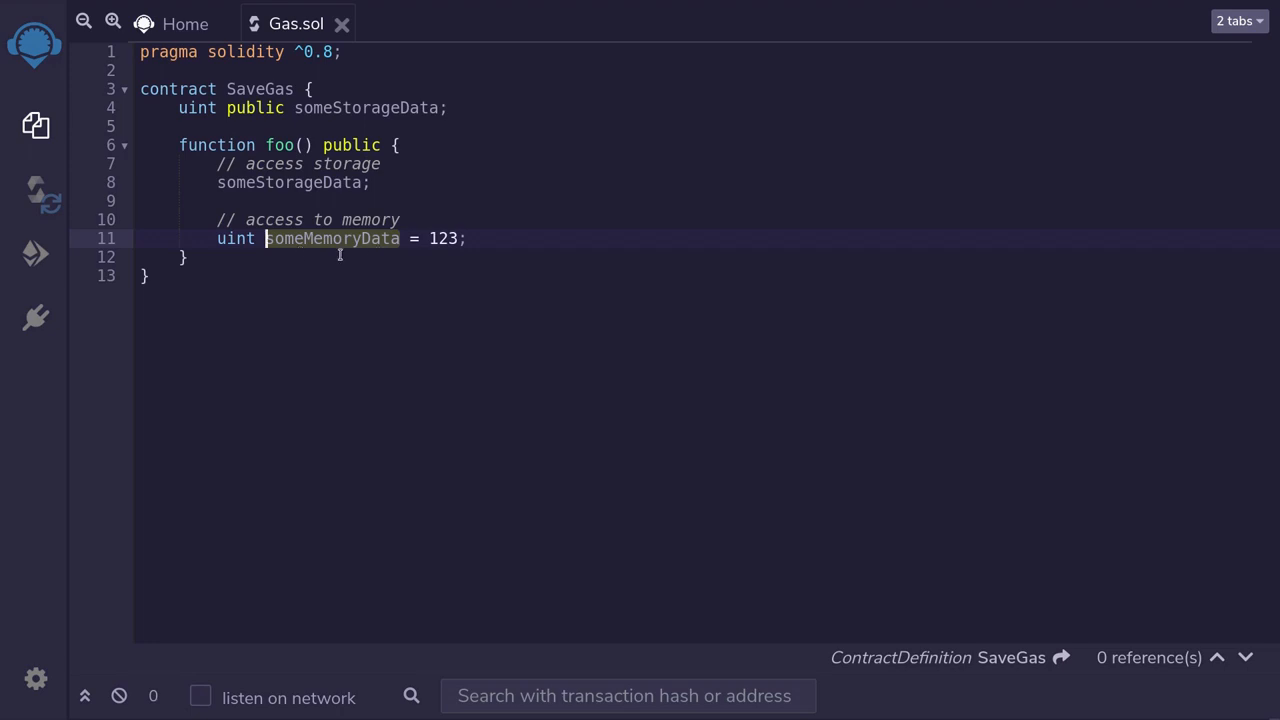
Add 'uint cache = someStorageData;' inside foo to cache the storage value locally
double_click(332, 238)
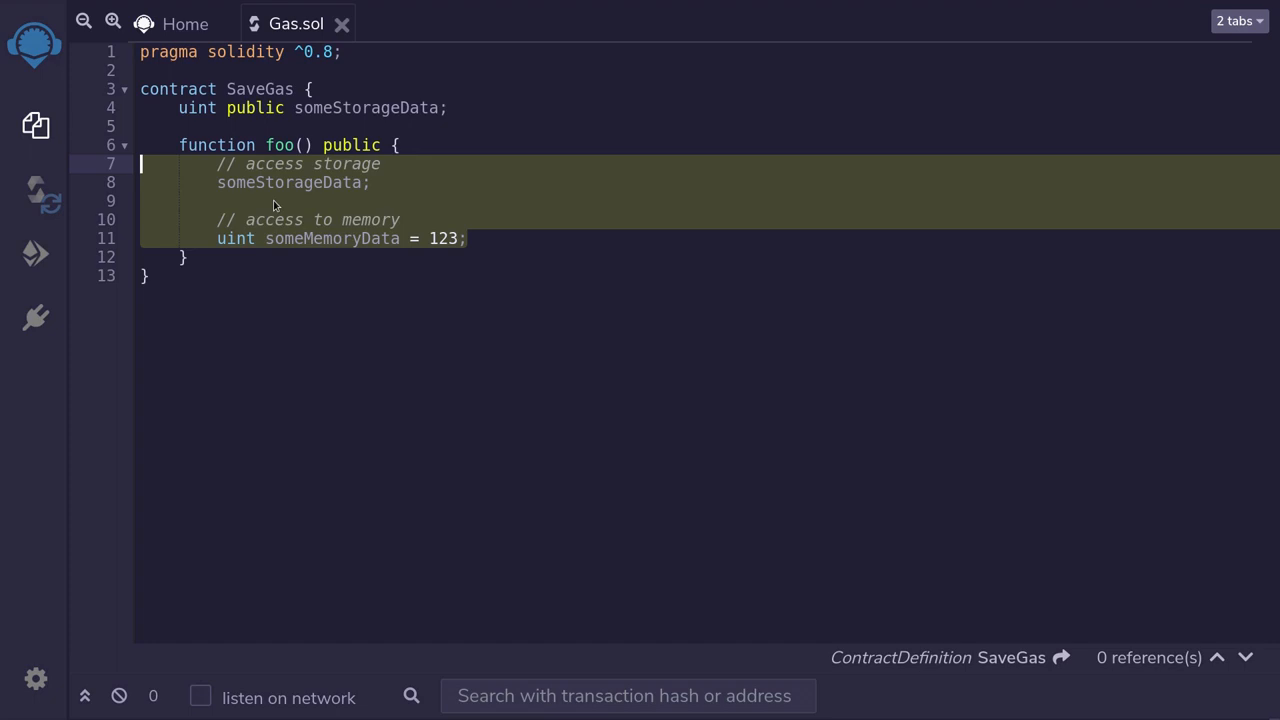
text(uint cache = someStorageData;)
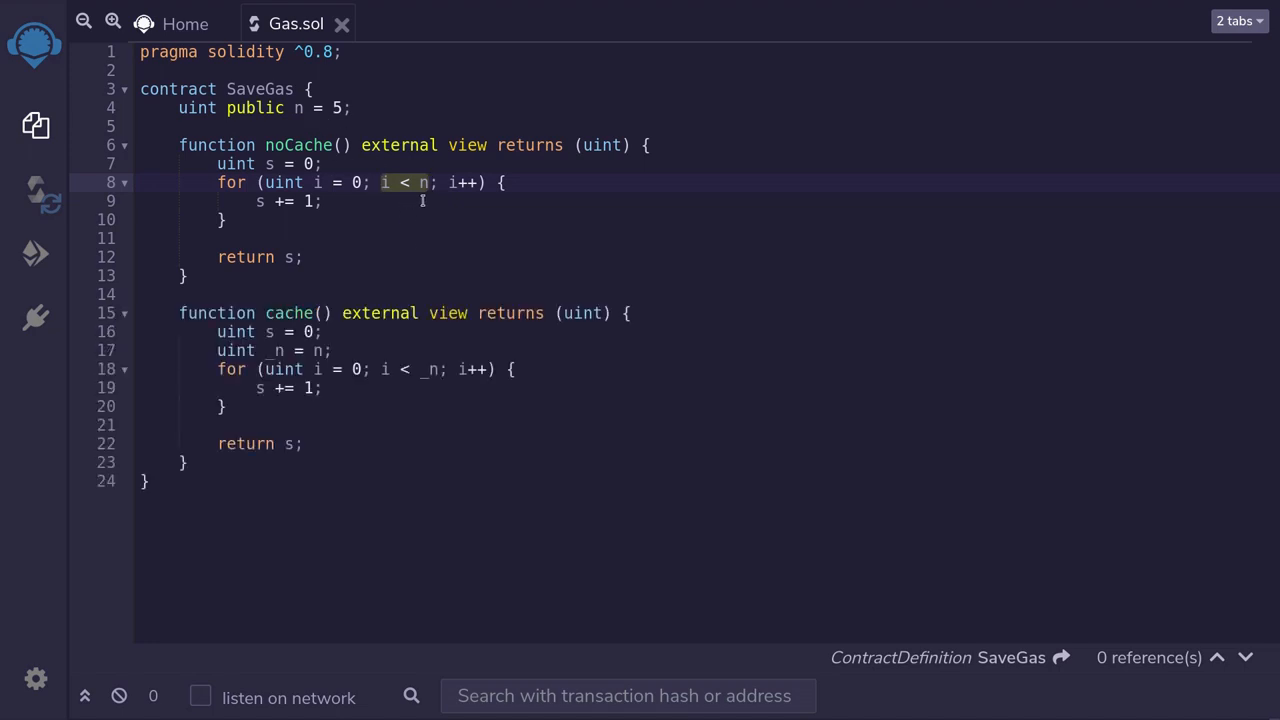
Review the i < n loop condition in noCache and the cache function looping over local _n
click(294, 108)
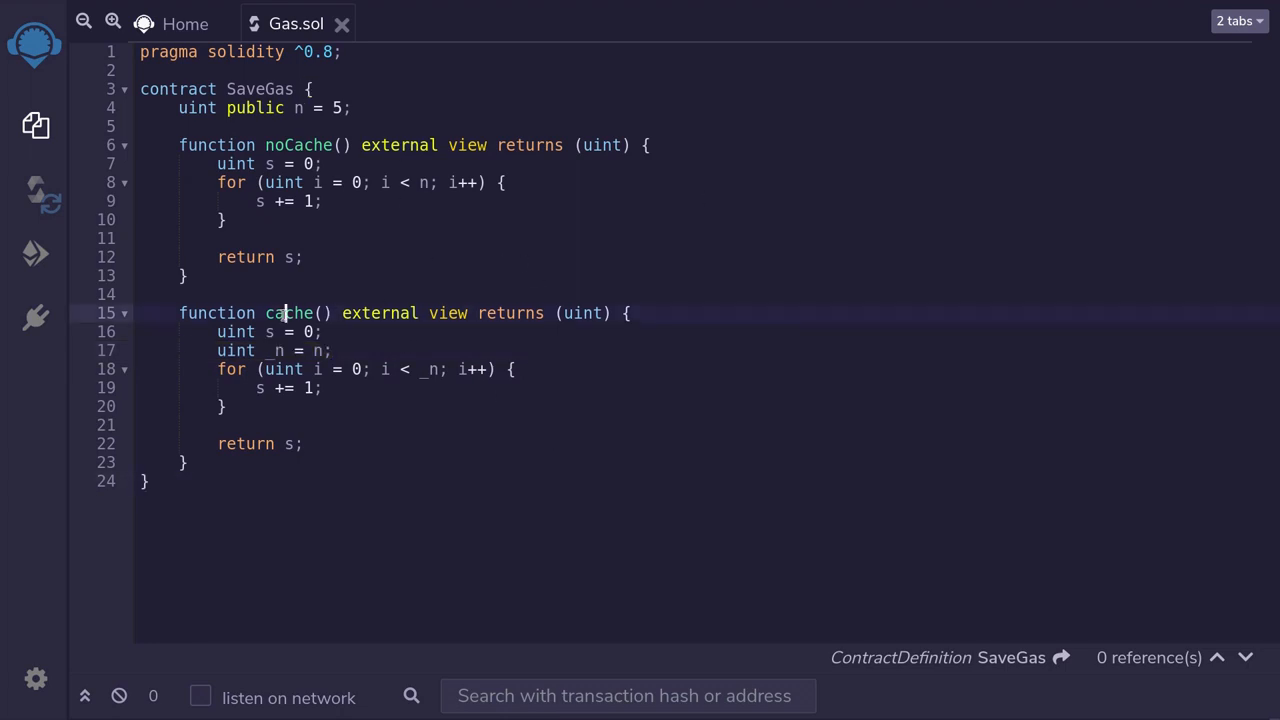
double_click(288, 312)
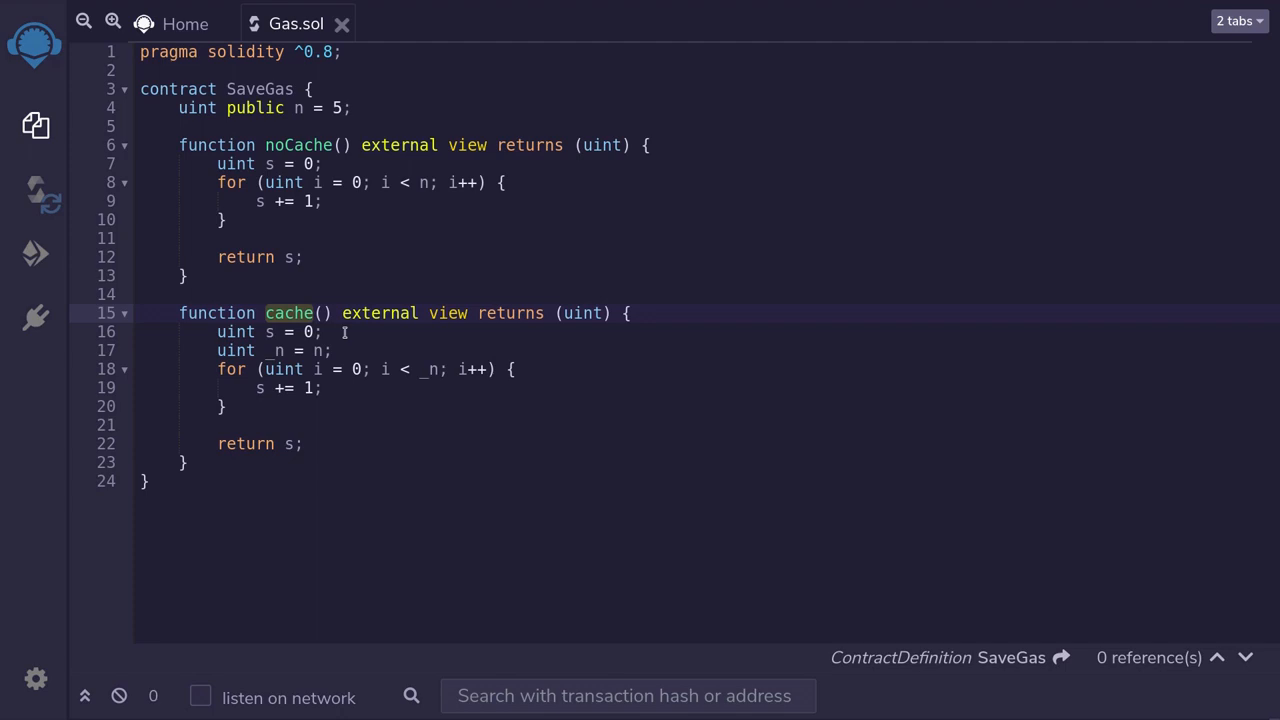
click(36, 252)
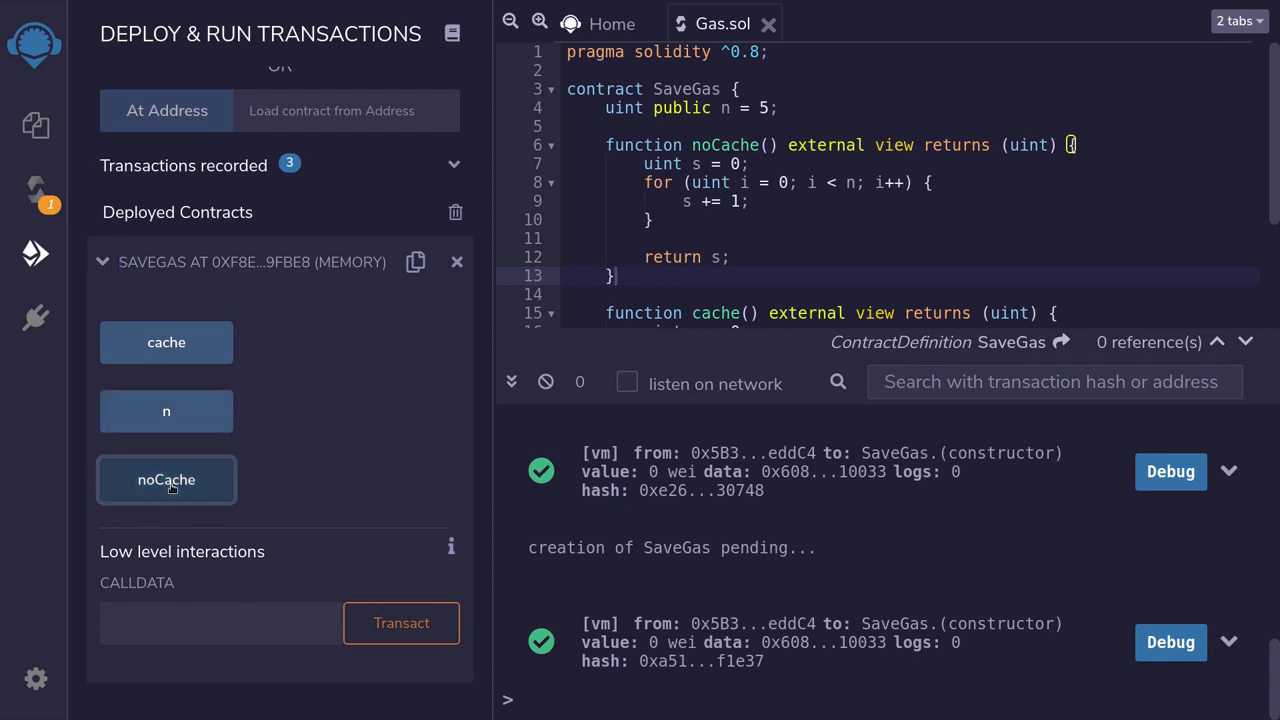
Call noCache (7109 gas) and cache (3100 gas) on deployed SaveGas, both returning 5
click(166, 480)
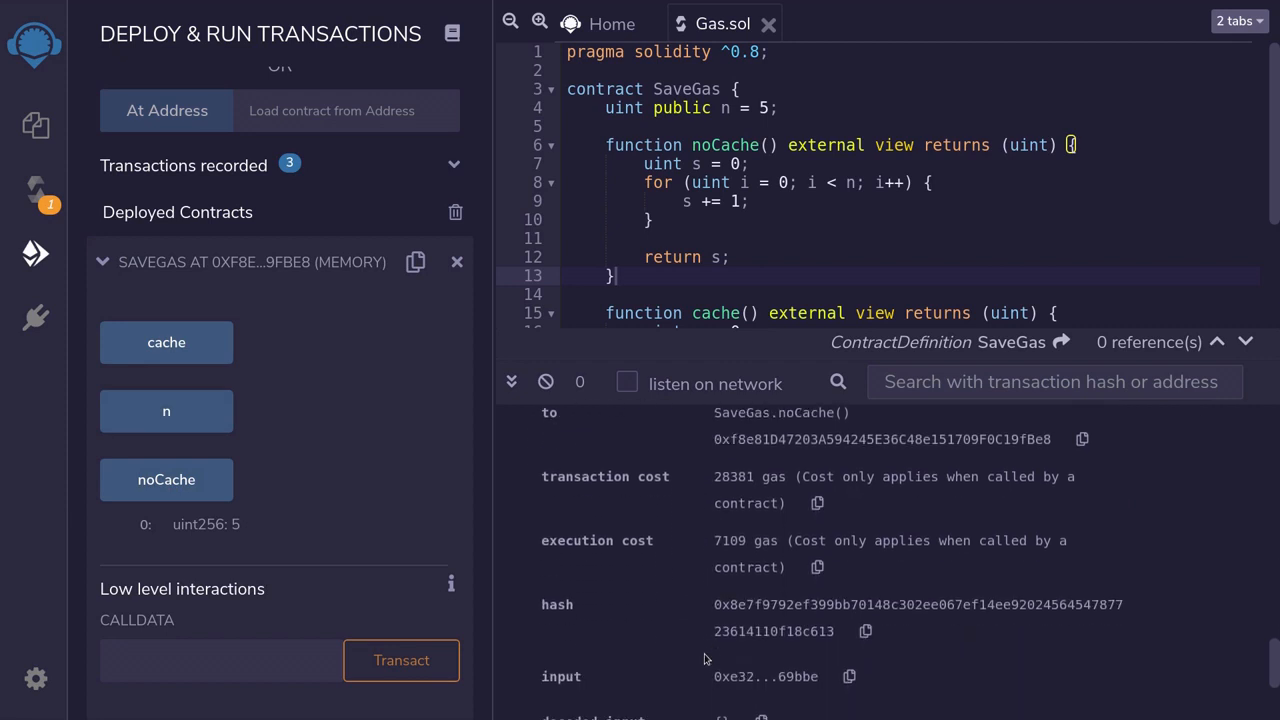
double_click(596, 540)
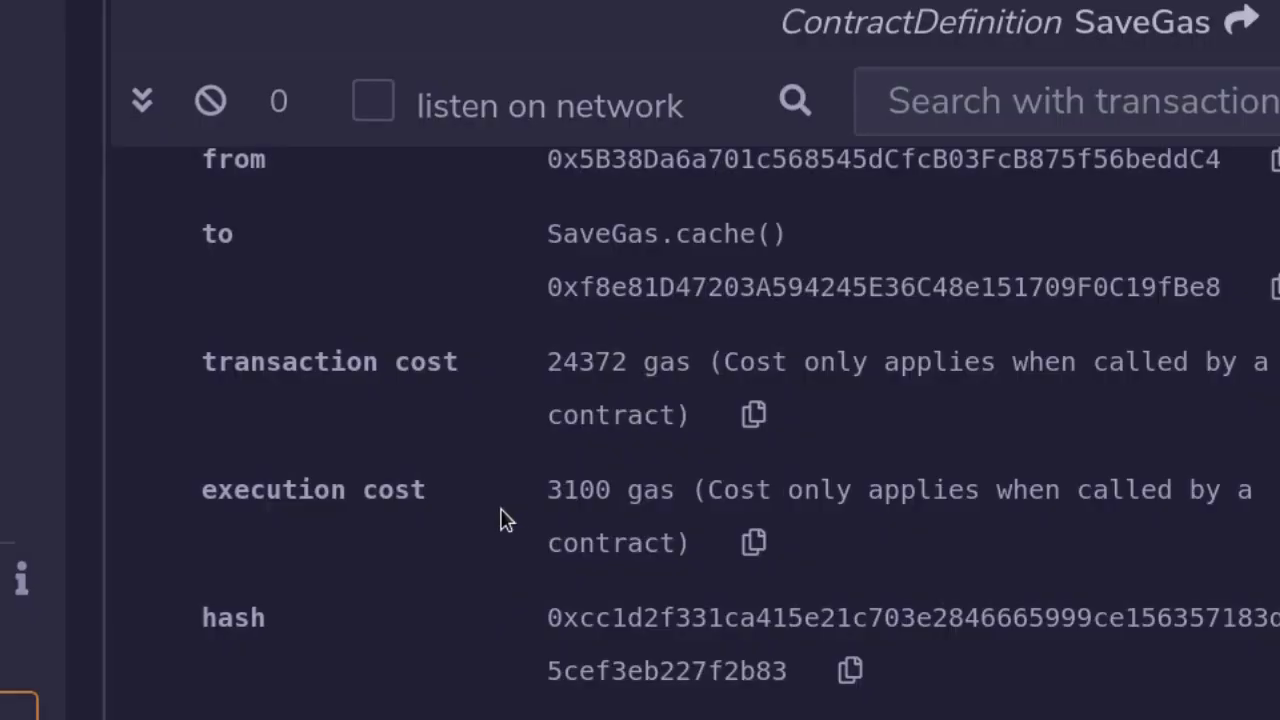
double_click(578, 490)
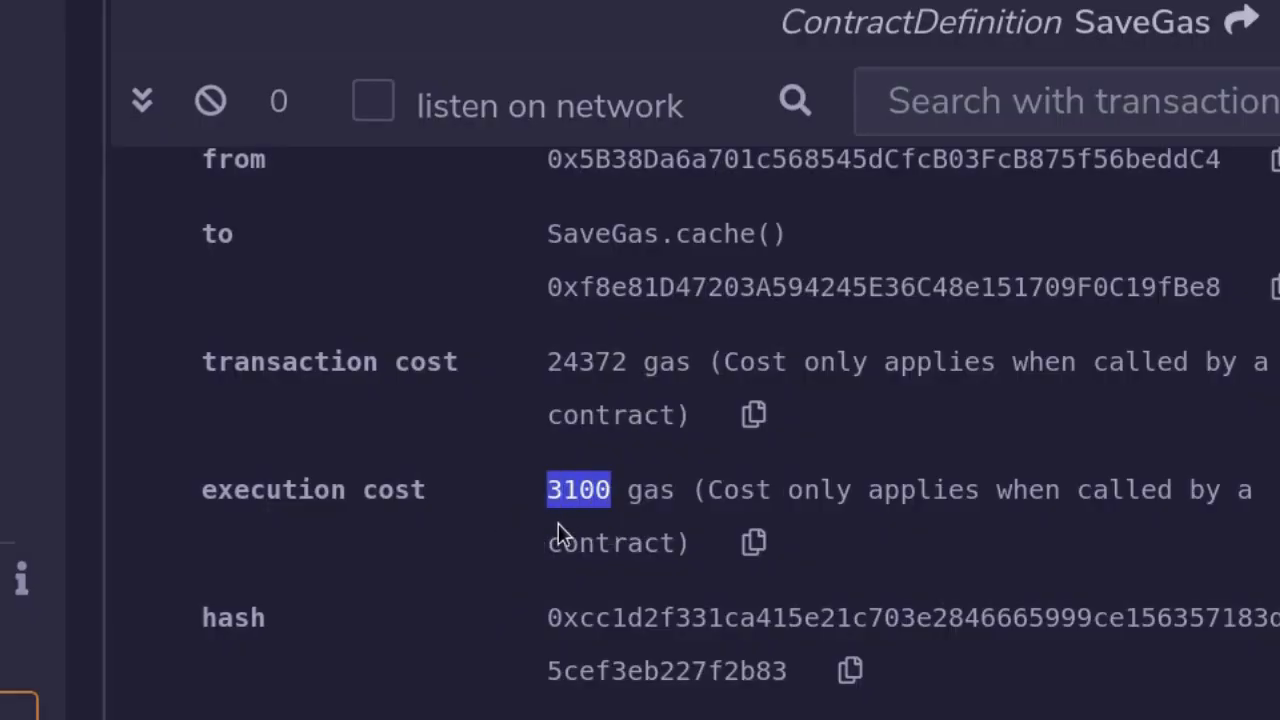
mouse_move(590, 536)
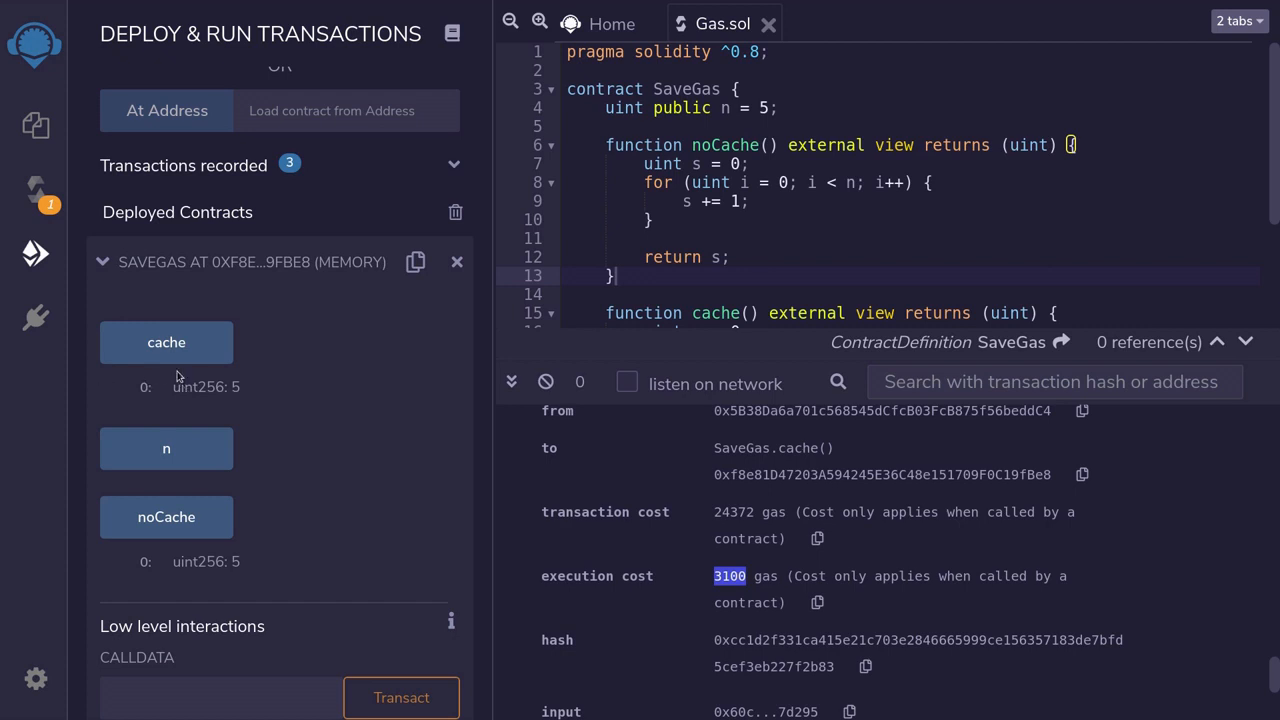
mouse_move(192, 418)
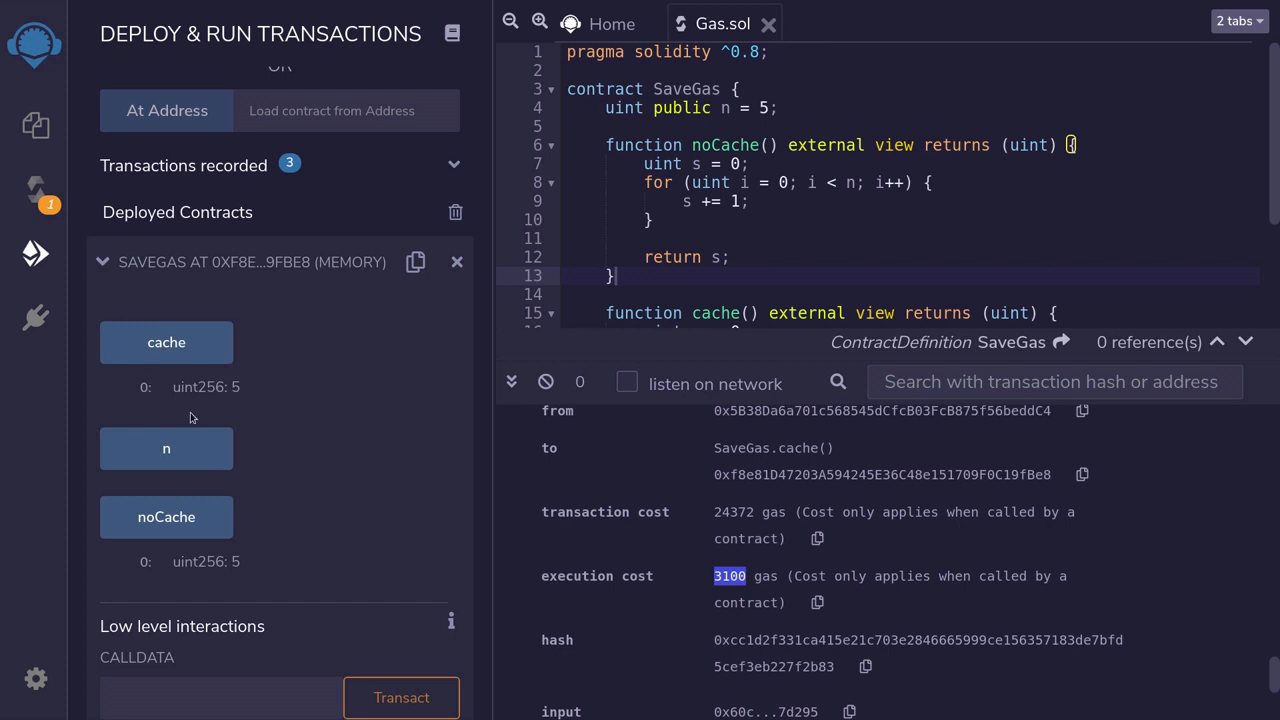
mouse_move(176, 548)
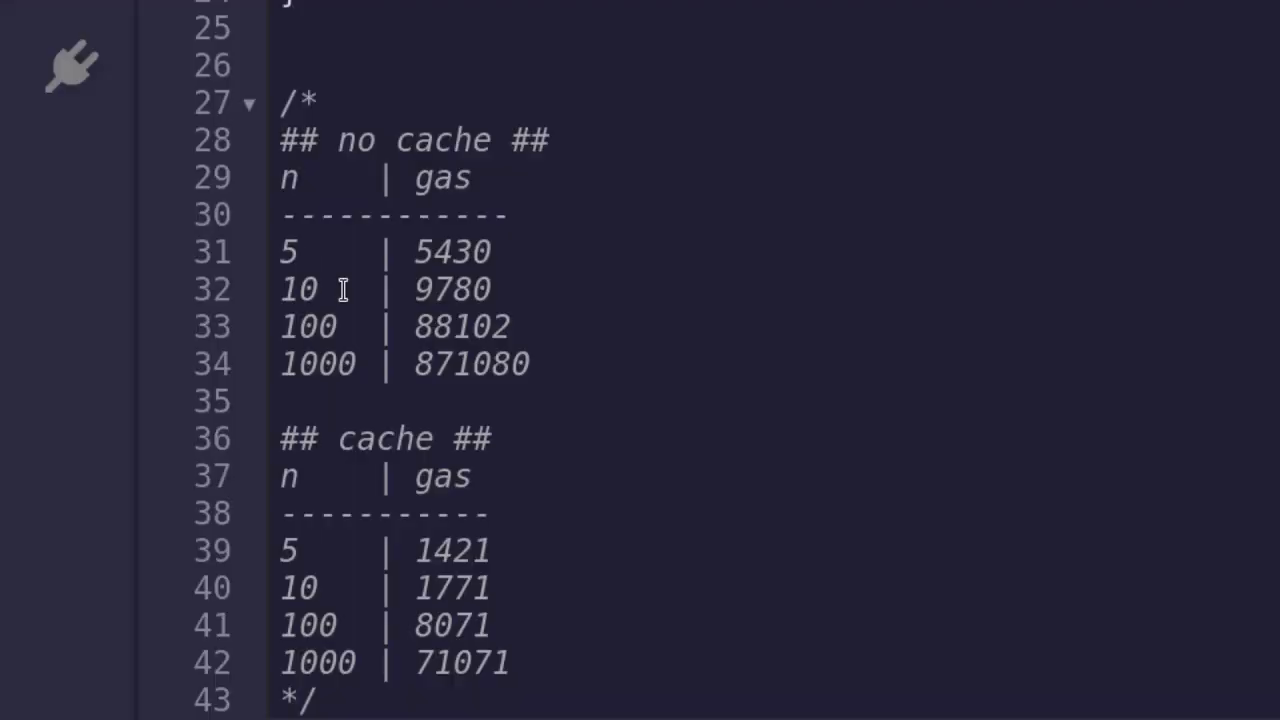
Highlight the n=10 rows in the comment tables: no cache 9780 gas versus cache 1771 gas
click(340, 140)
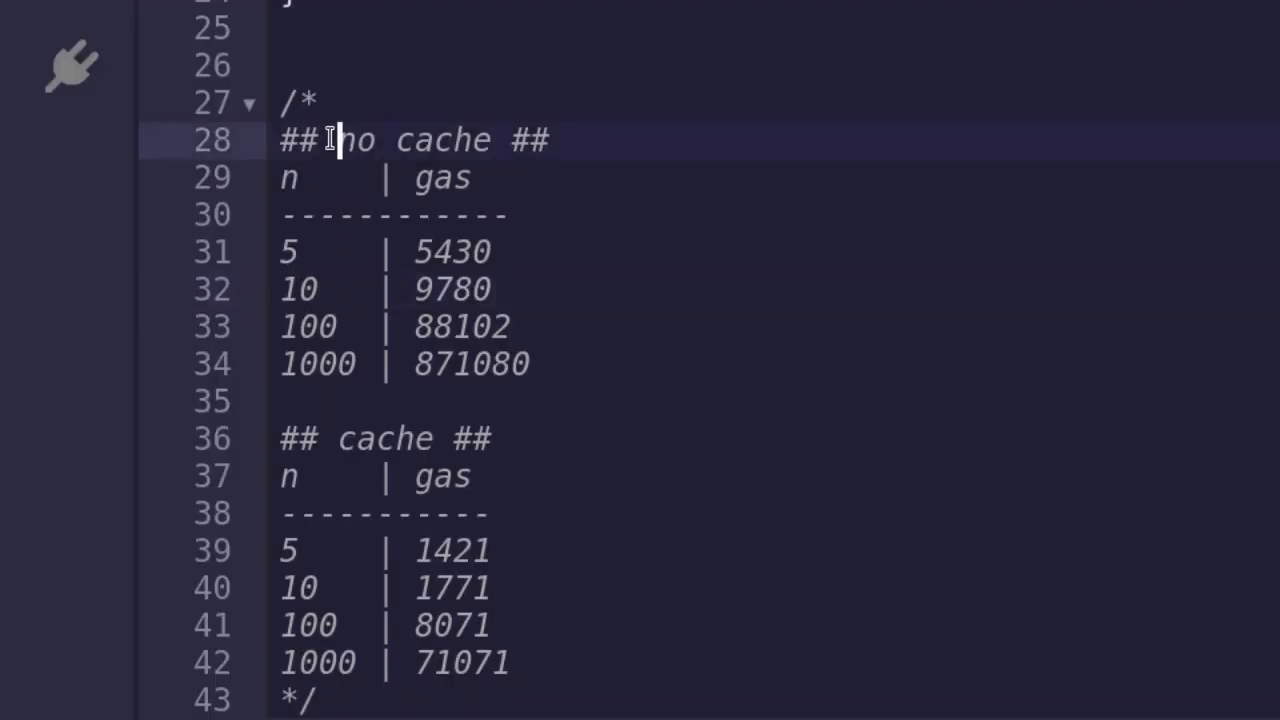
click(462, 288)
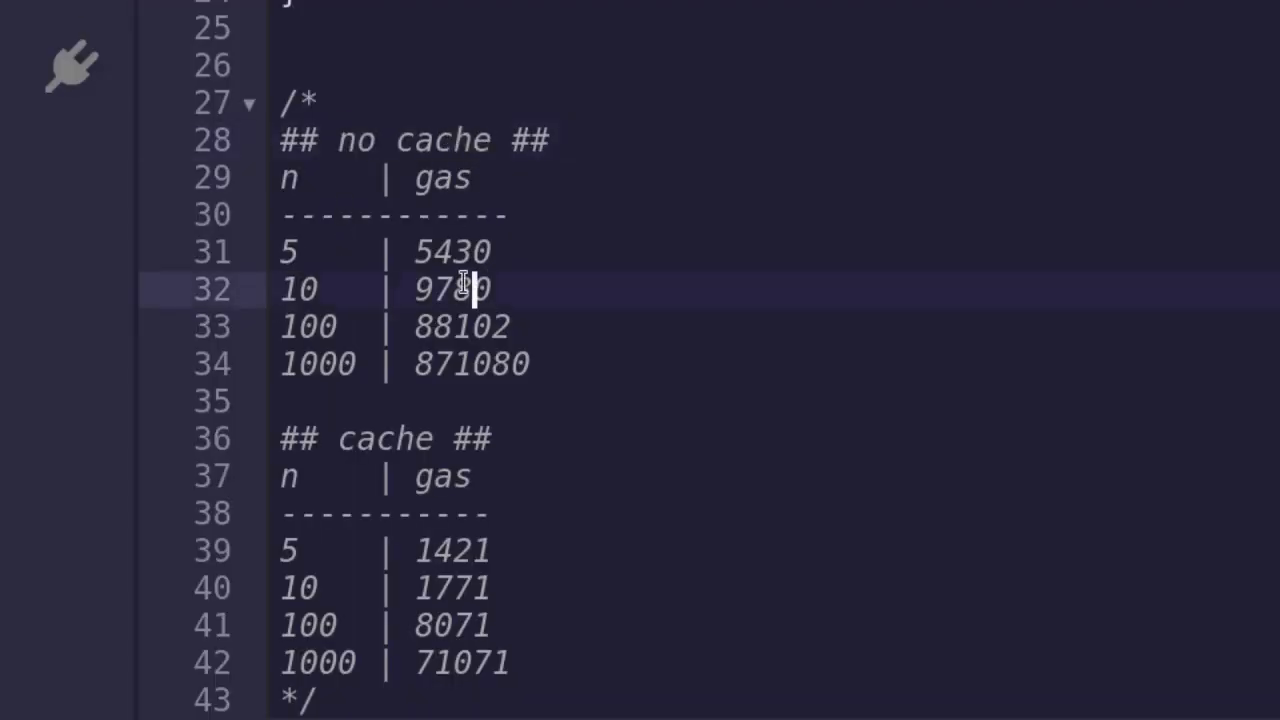
double_click(452, 288)
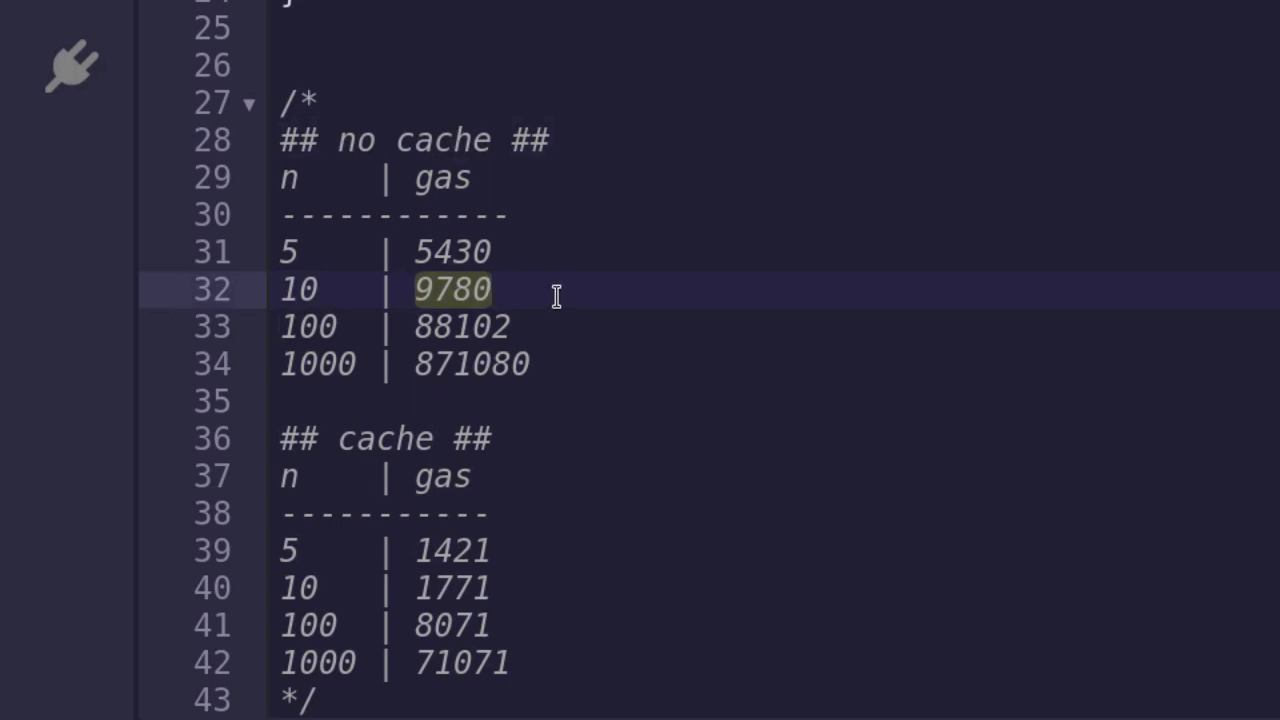
double_click(384, 438)
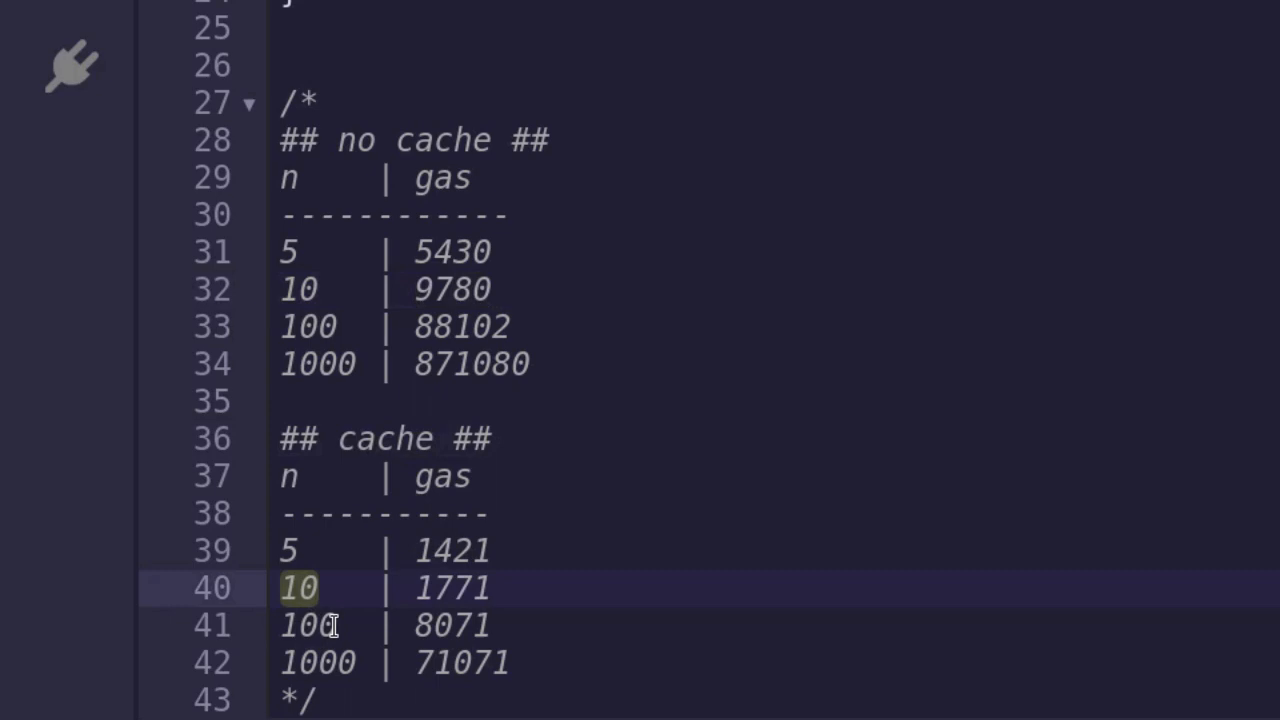
double_click(452, 588)
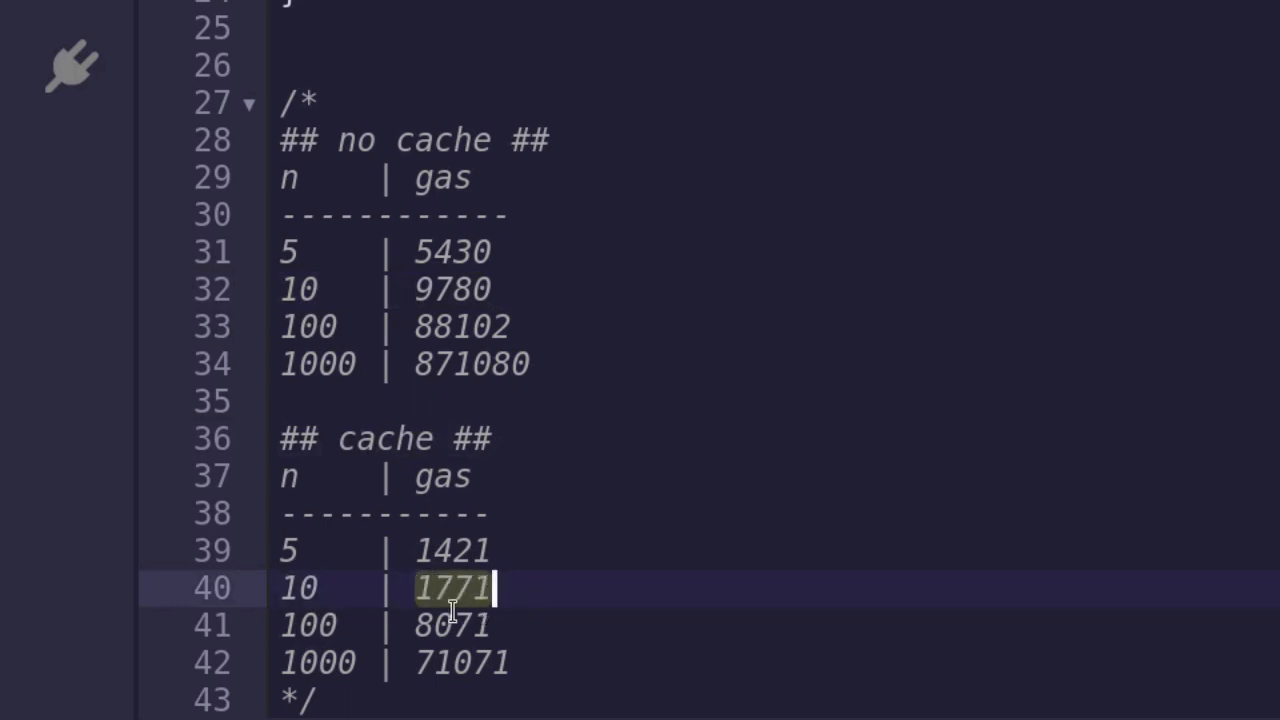
mouse_move(528, 592)
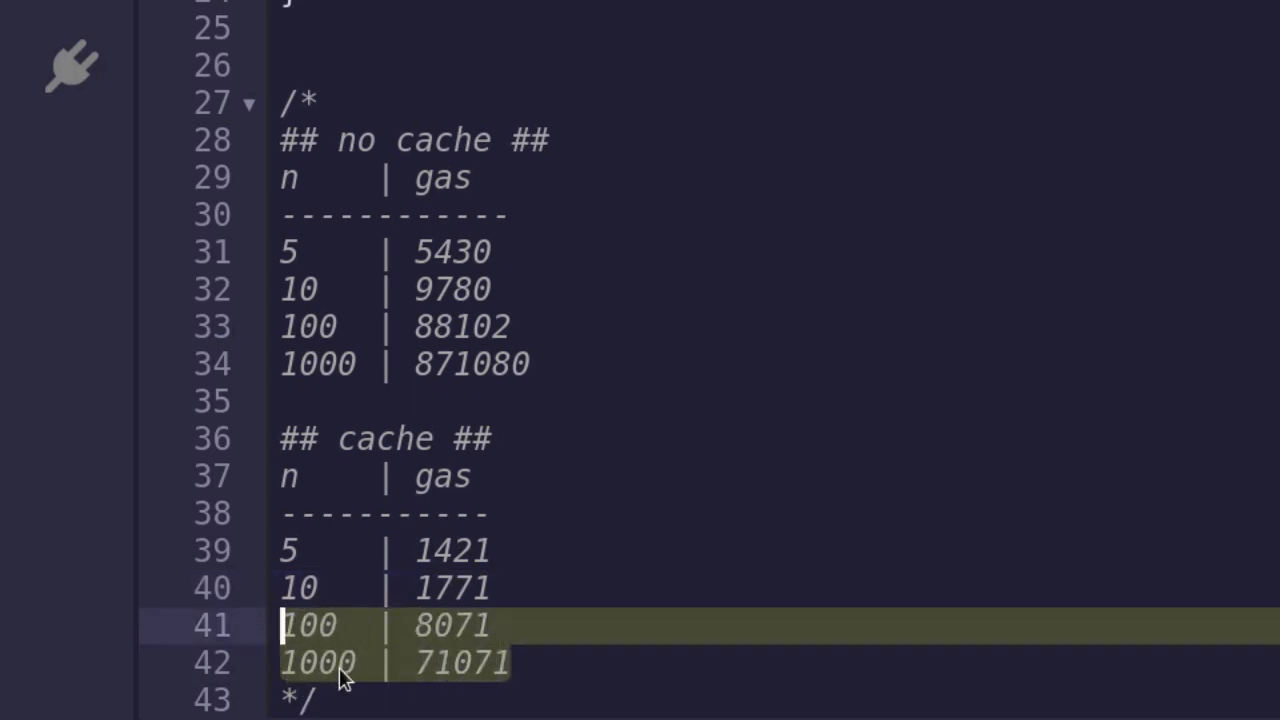
mouse_move(524, 636)
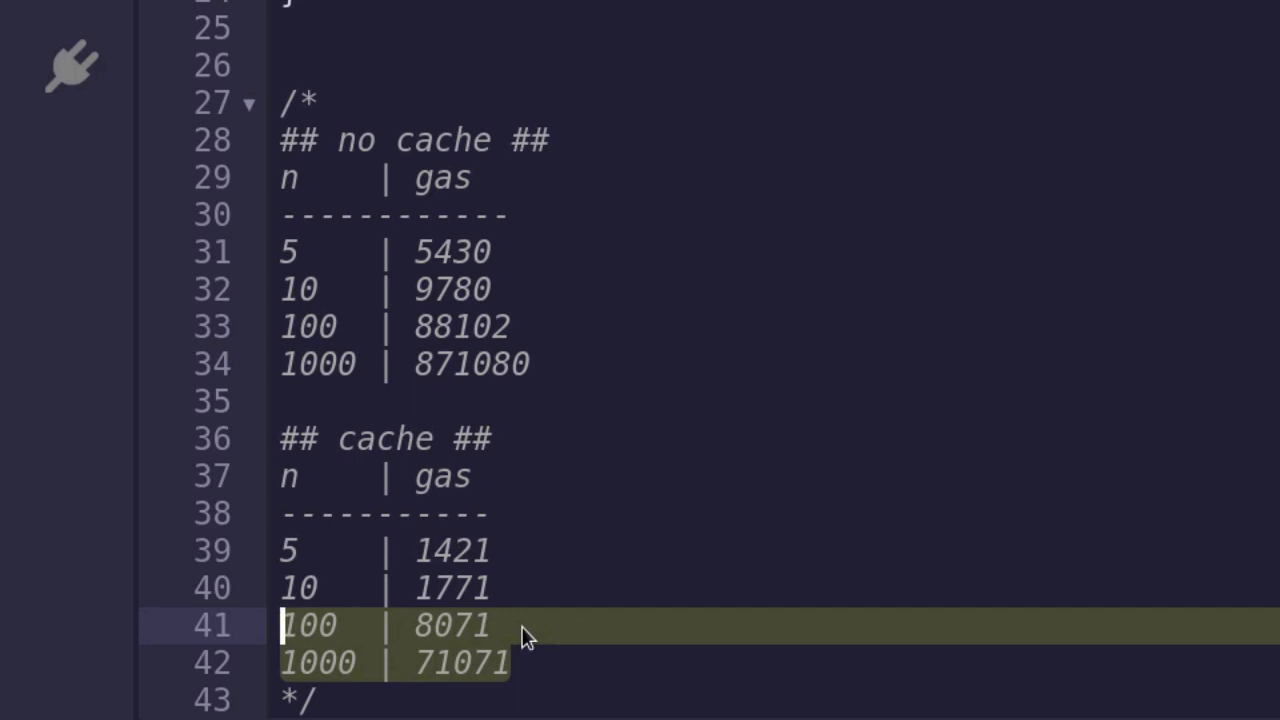
click(504, 624)
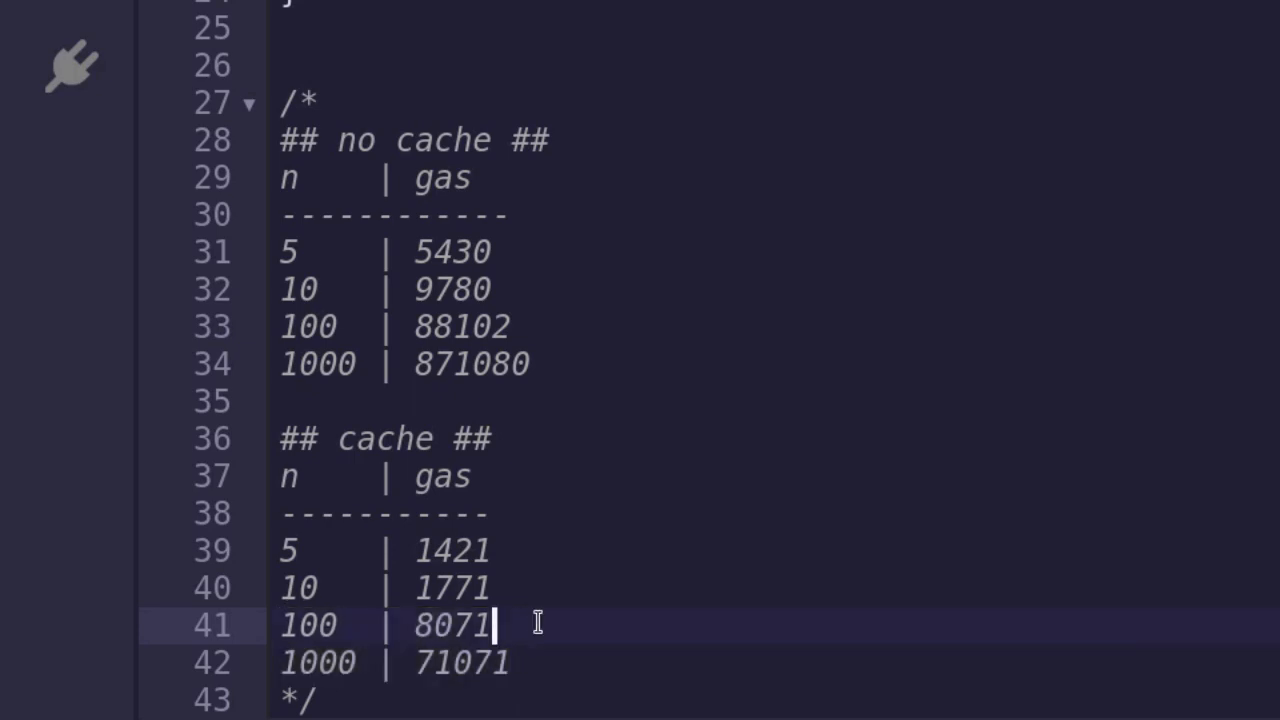